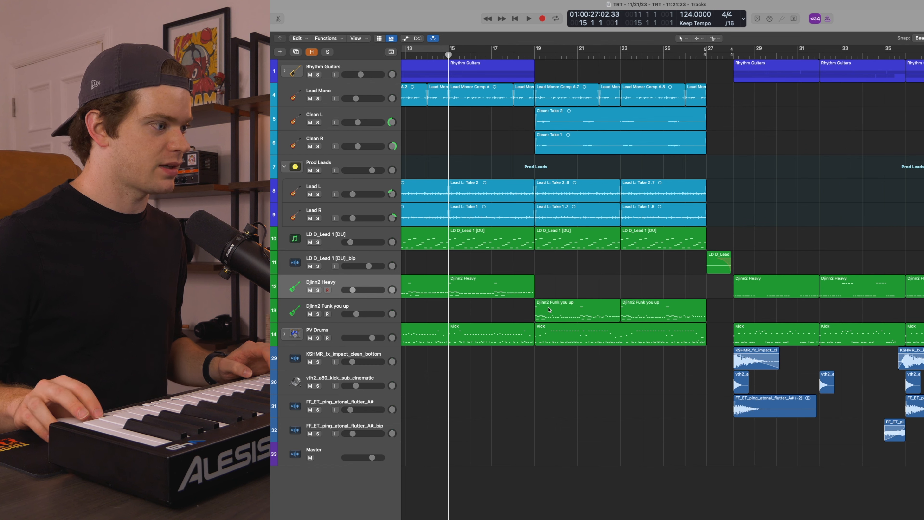
{"action": "mouse_move", "coordinate": [554, 285]}
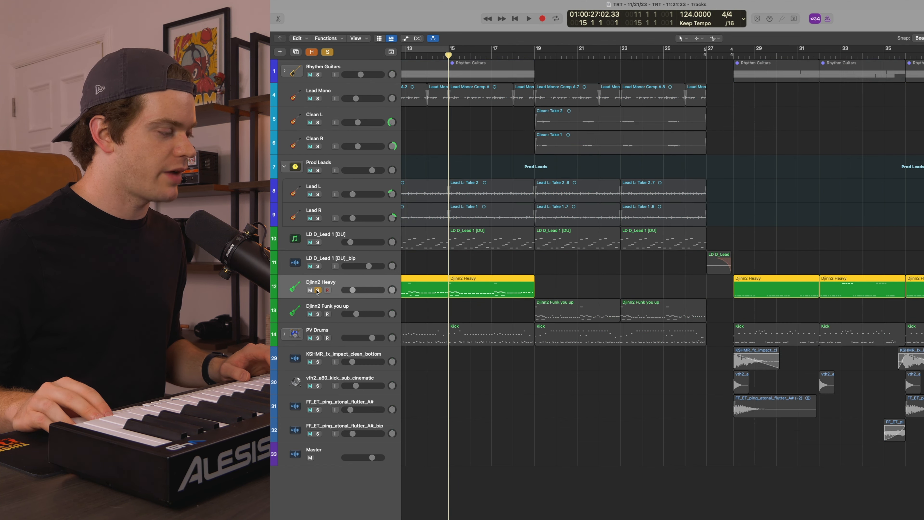
- Audition the soloed Djinn2 Heavy part, then leave only Djinn2 Funk you up soloed
{"action": "left_click", "coordinate": [528, 19]}
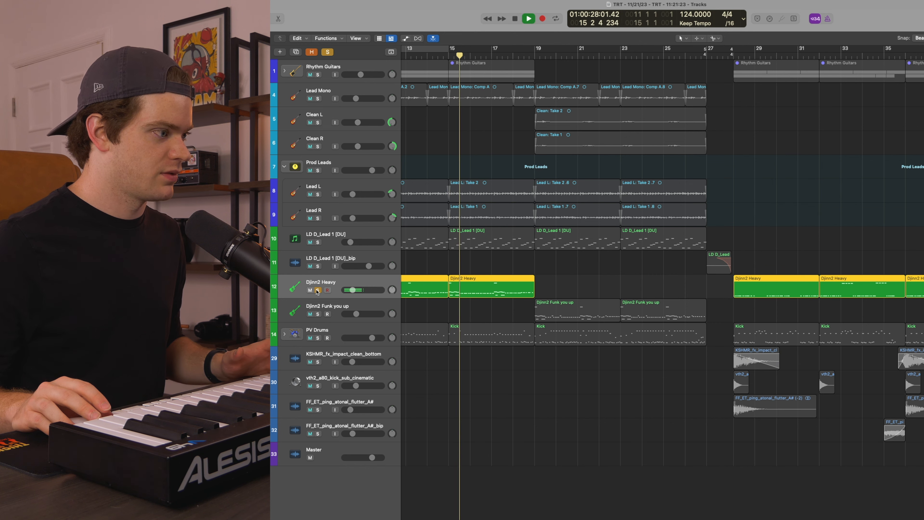
{"action": "left_click", "coordinate": [528, 19]}
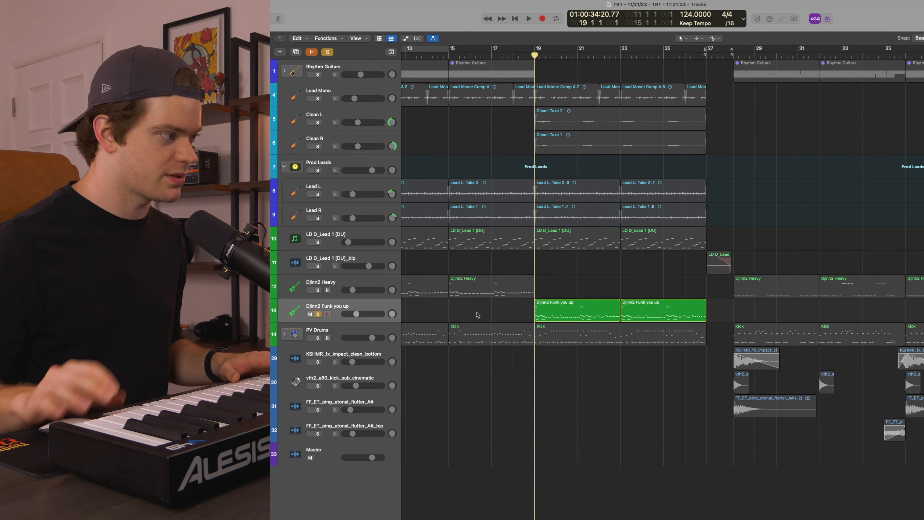
- Show the Djinn2 Funk you up region in the Piano Roll with its Kontakt DjinnBass instrument
{"action": "left_click", "coordinate": [528, 18]}
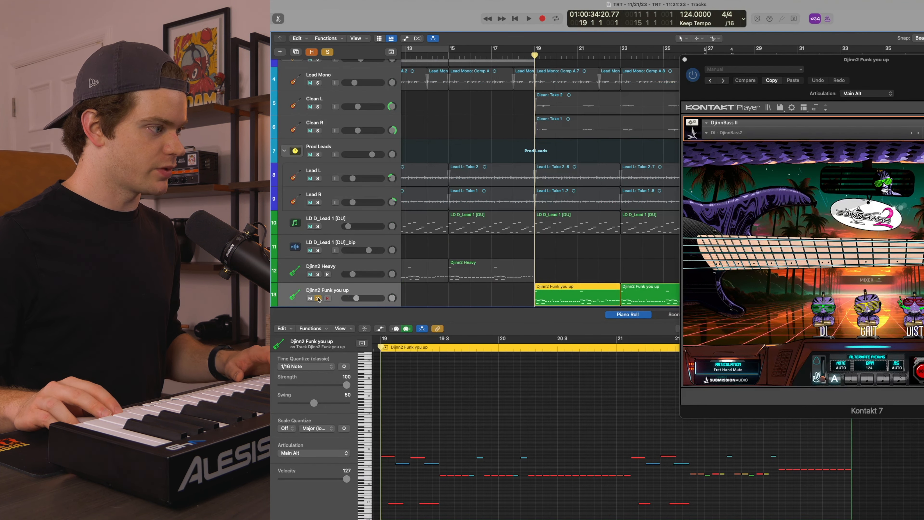
{"action": "left_click", "coordinate": [528, 18]}
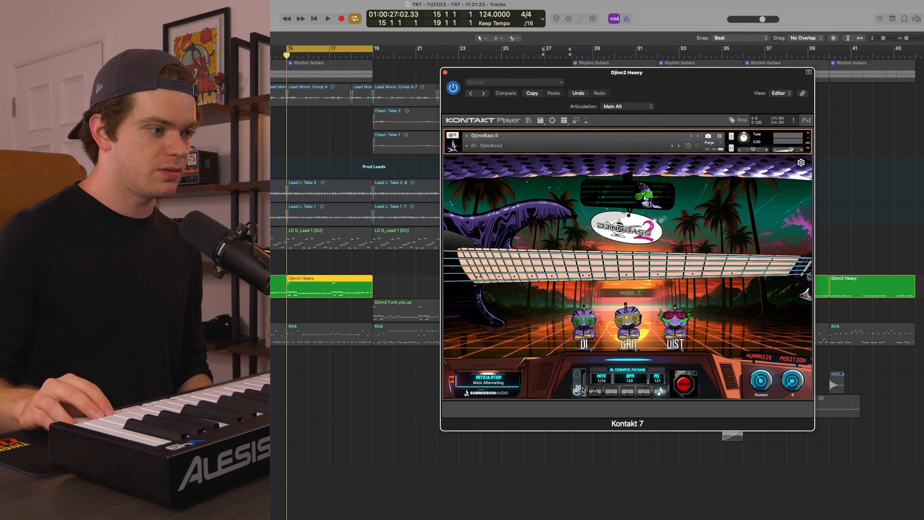
{"action": "mouse_move", "coordinate": [580, 374]}
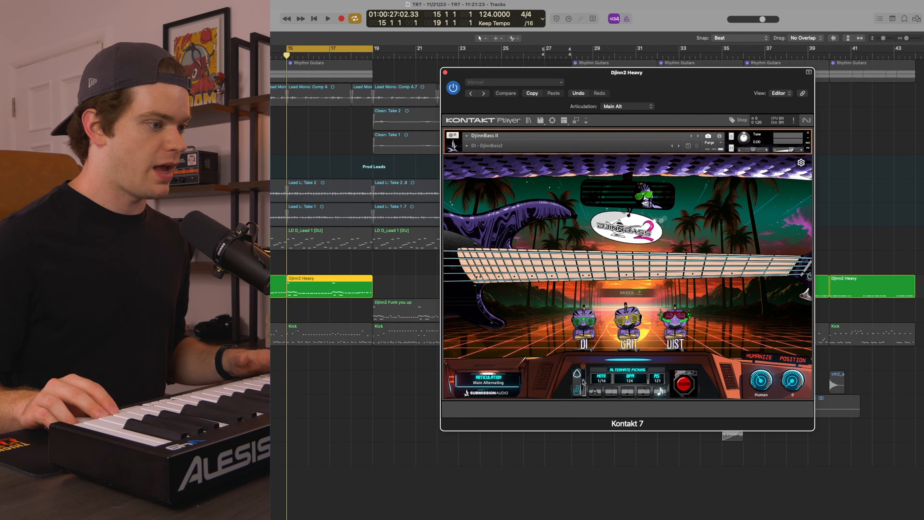
- Show the Djinn2 Heavy Grit page with its Drive, Tone, Compress and Girth sliders
{"action": "left_click", "coordinate": [327, 18]}
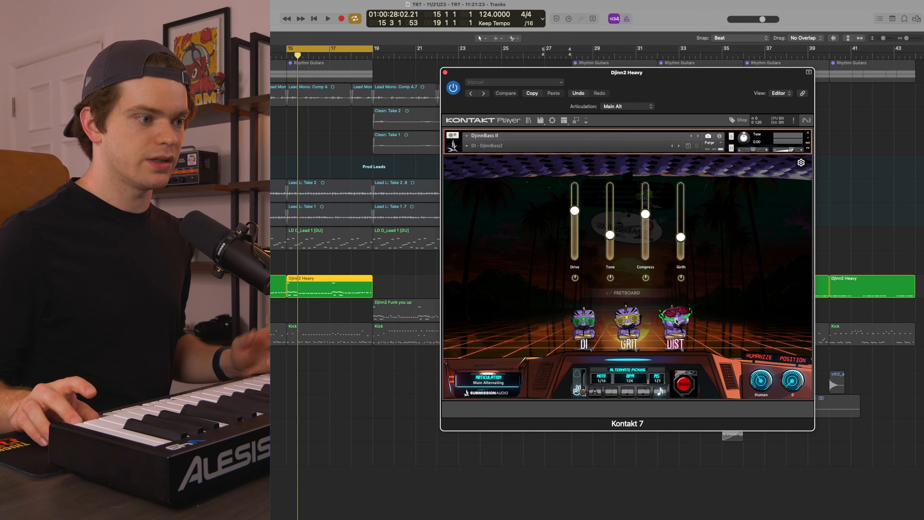
{"action": "left_click", "coordinate": [328, 18]}
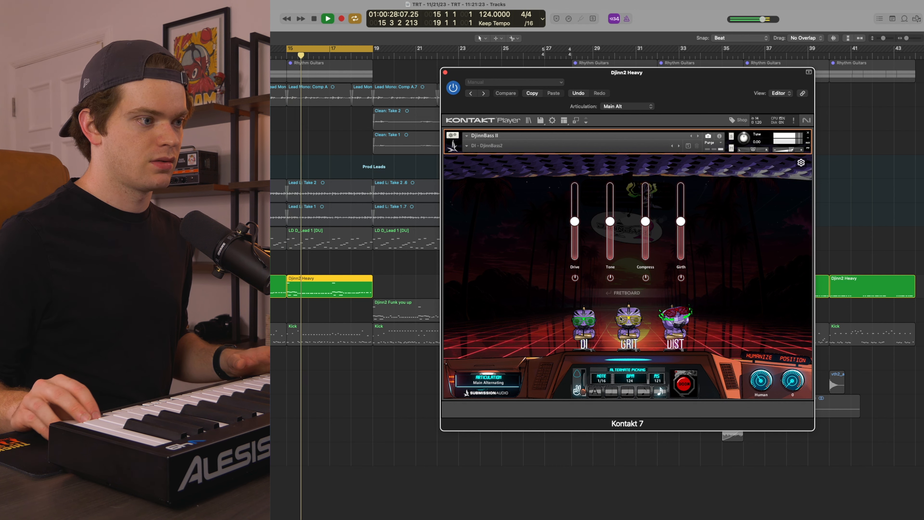
{"action": "left_click", "coordinate": [327, 19]}
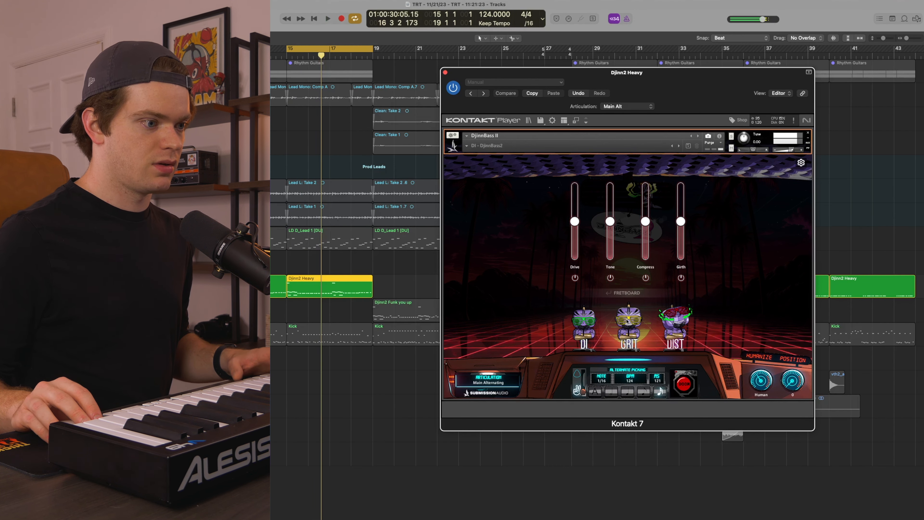
{"action": "left_click", "coordinate": [327, 18]}
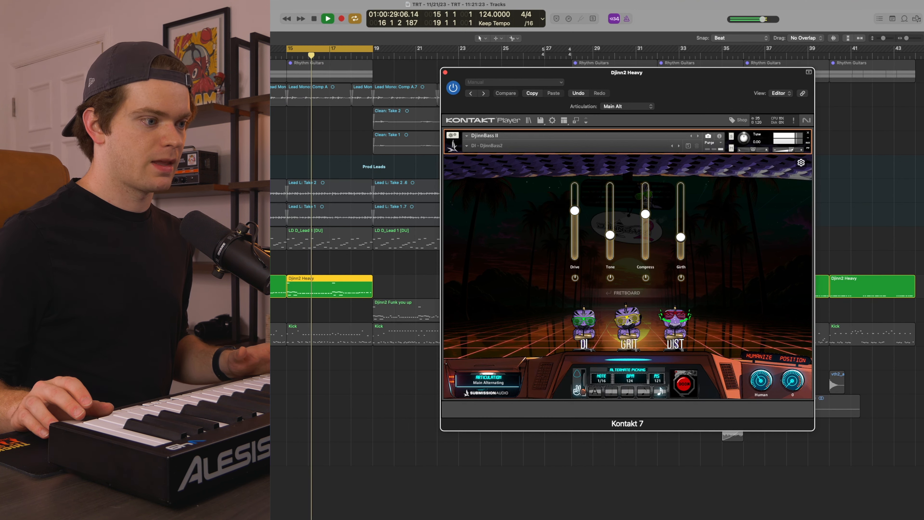
{"action": "left_click", "coordinate": [341, 18]}
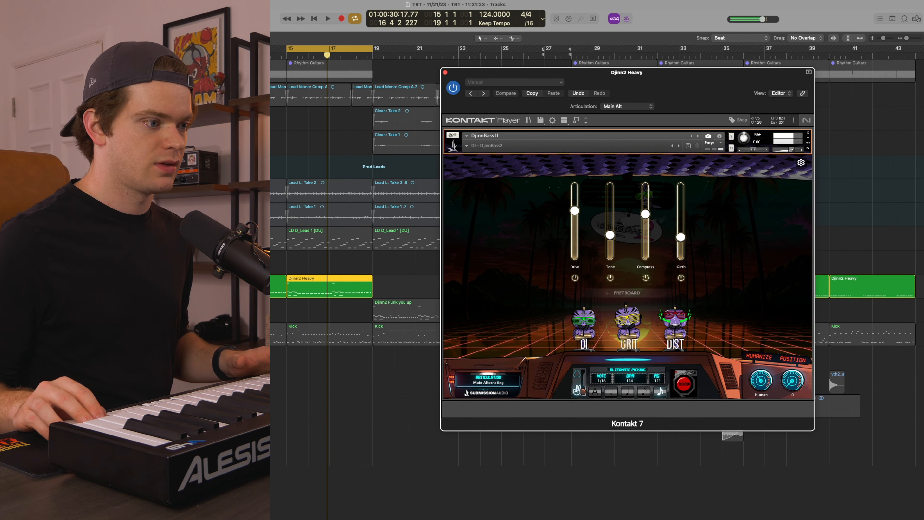